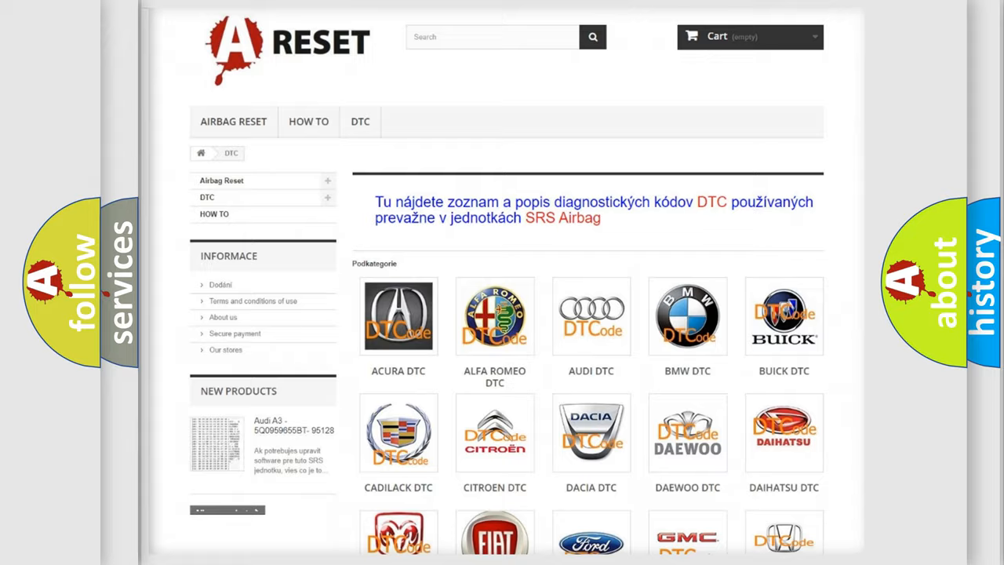
- Advance from Definition through Description to the Cause: two opens in the class 2 serial data circuit
{"action": "scroll", "scroll_direction": "down", "scroll_amount": 3}
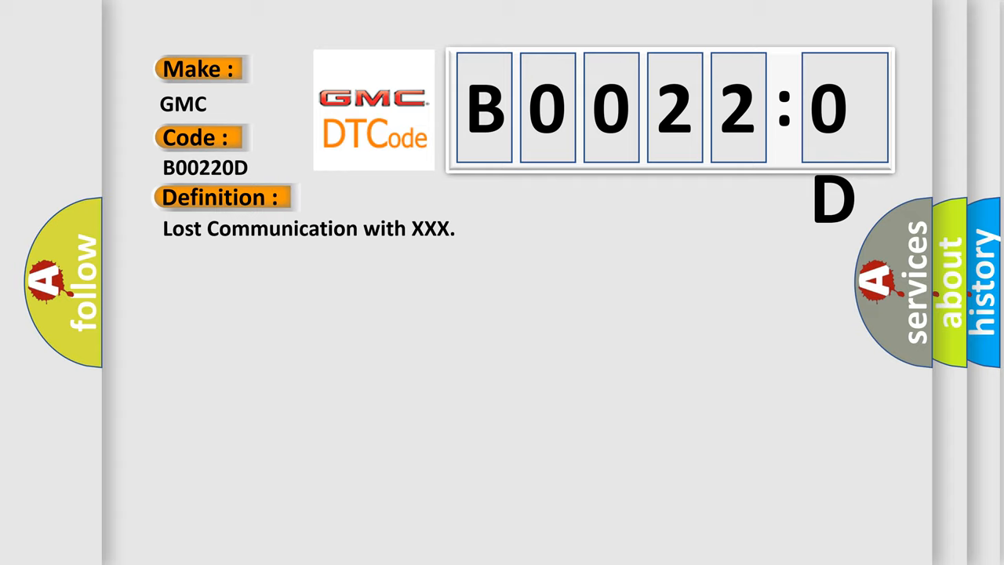
{"action": "left_click", "coordinate": [408, 197]}
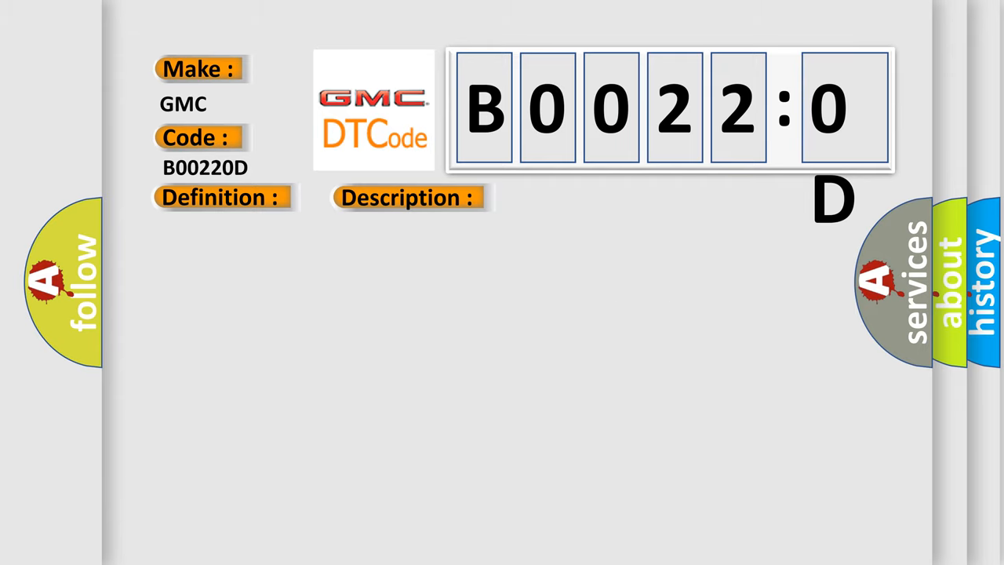
{"action": "left_click", "coordinate": [577, 197]}
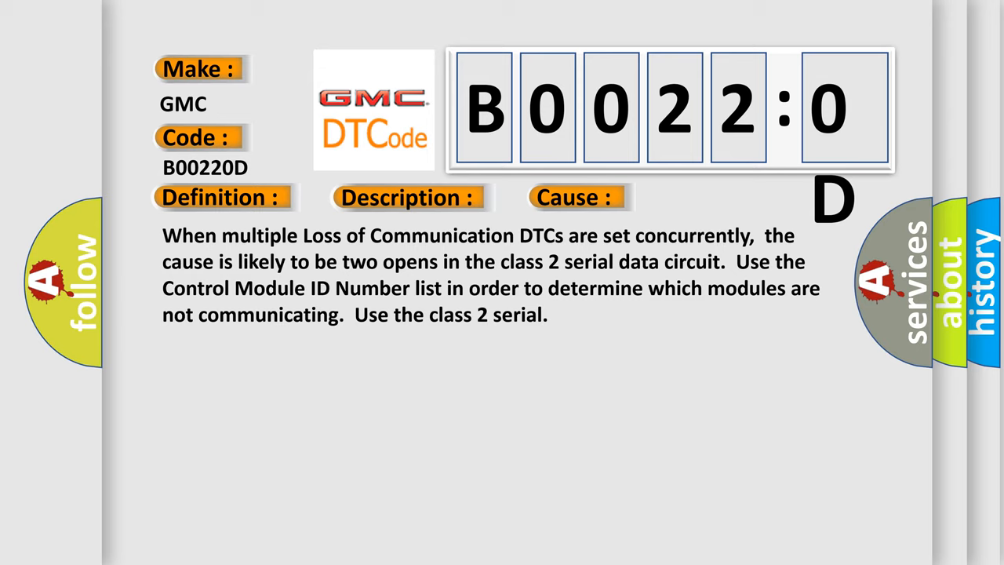